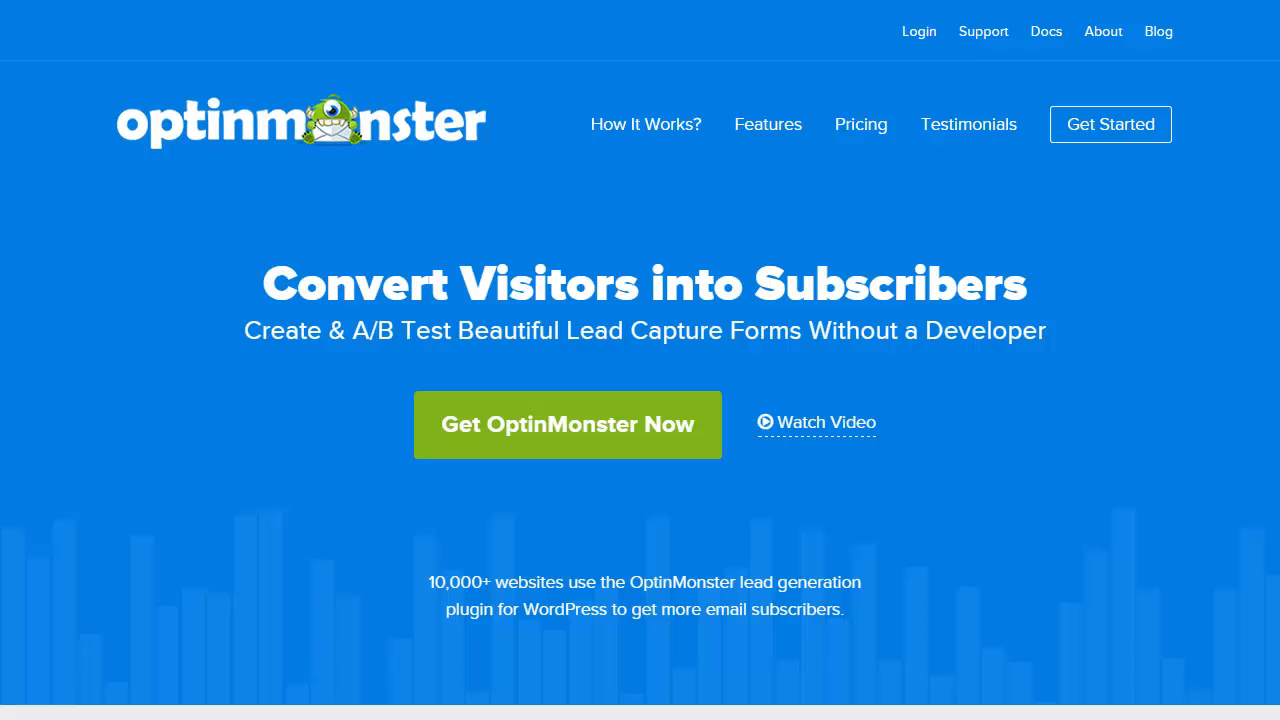
Scroll down the optin editor sidebar to reach the Analytics panel.
scroll(down, 3)
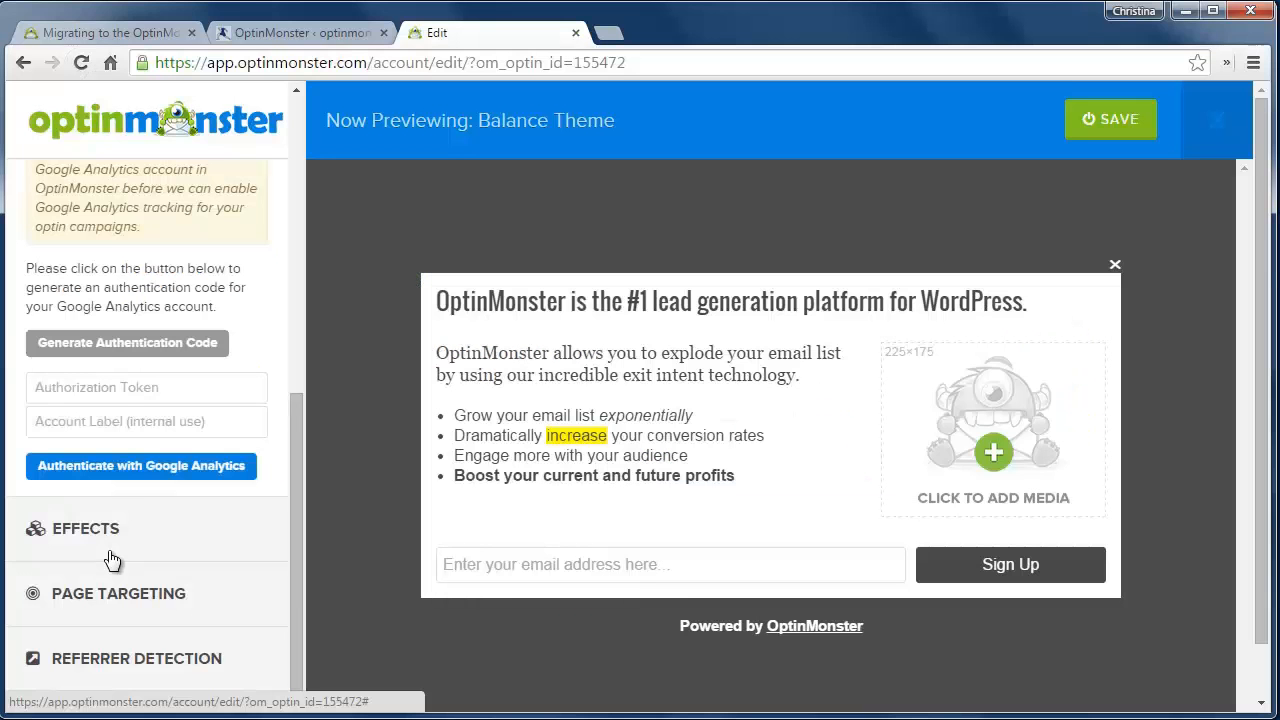
Generate an authentication code, sign in to Google, and authenticate the optin with Google Analytics.
click(140, 466)
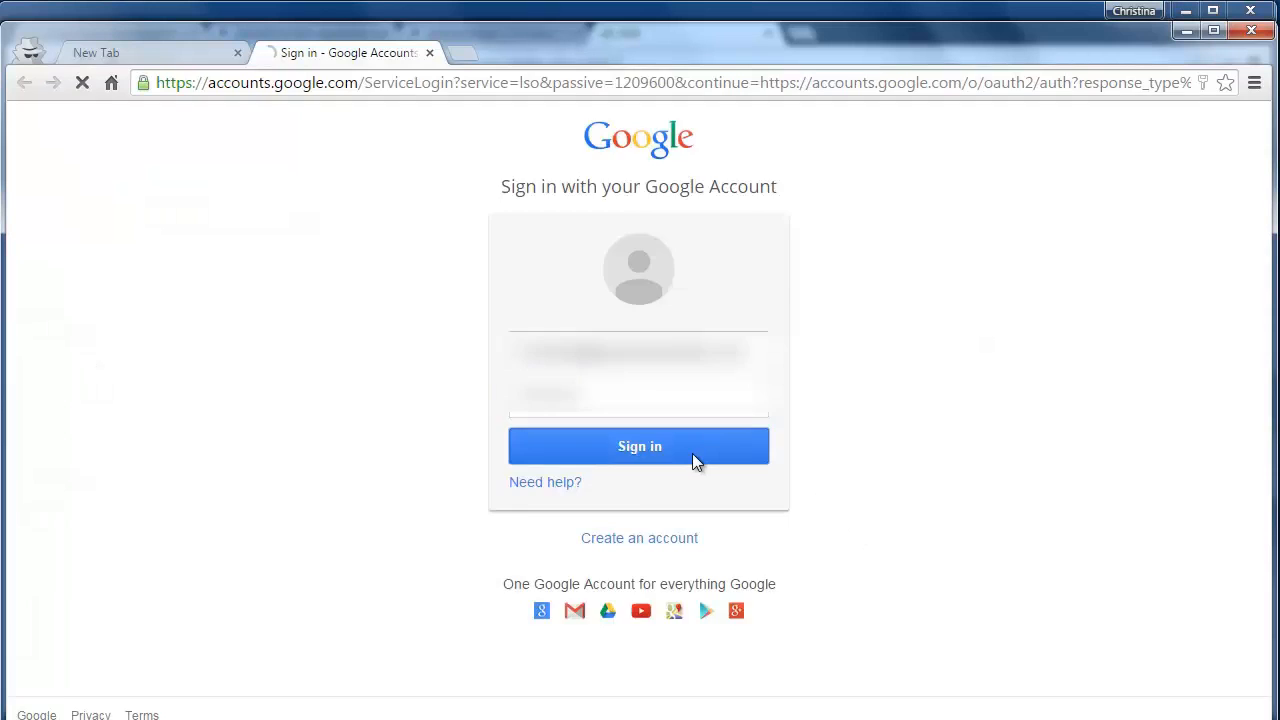
click(640, 446)
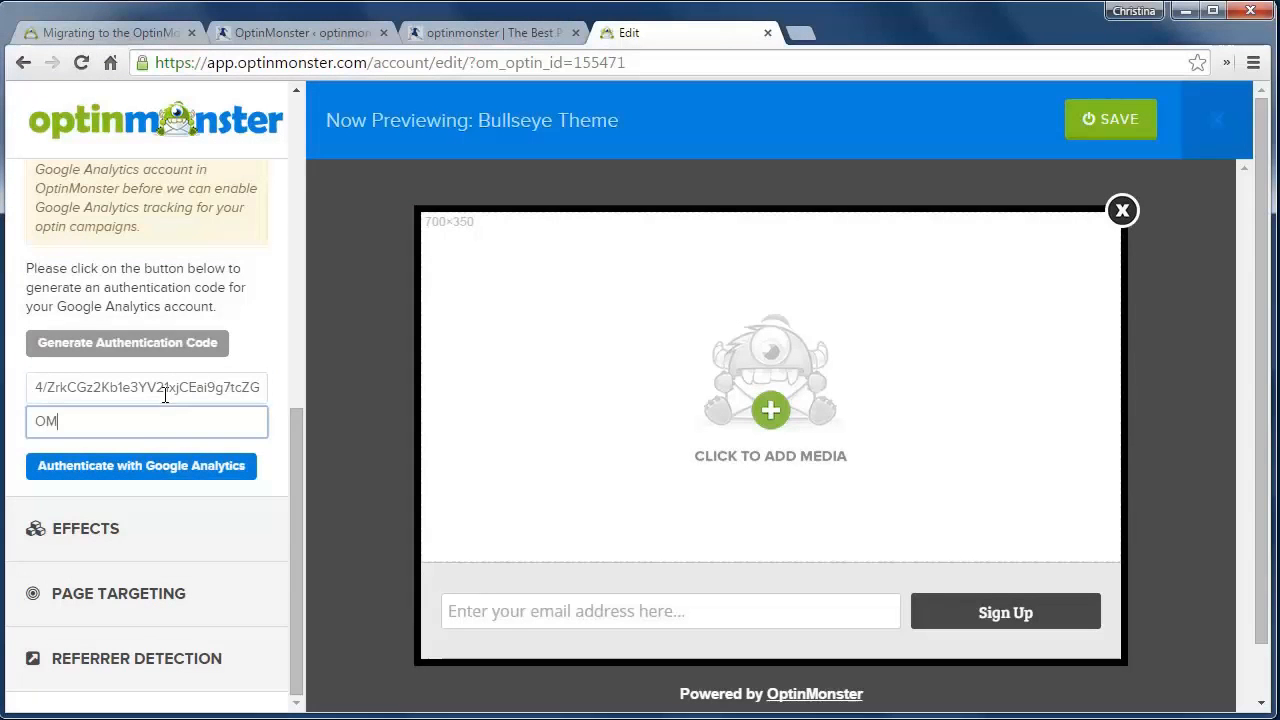
click(140, 464)
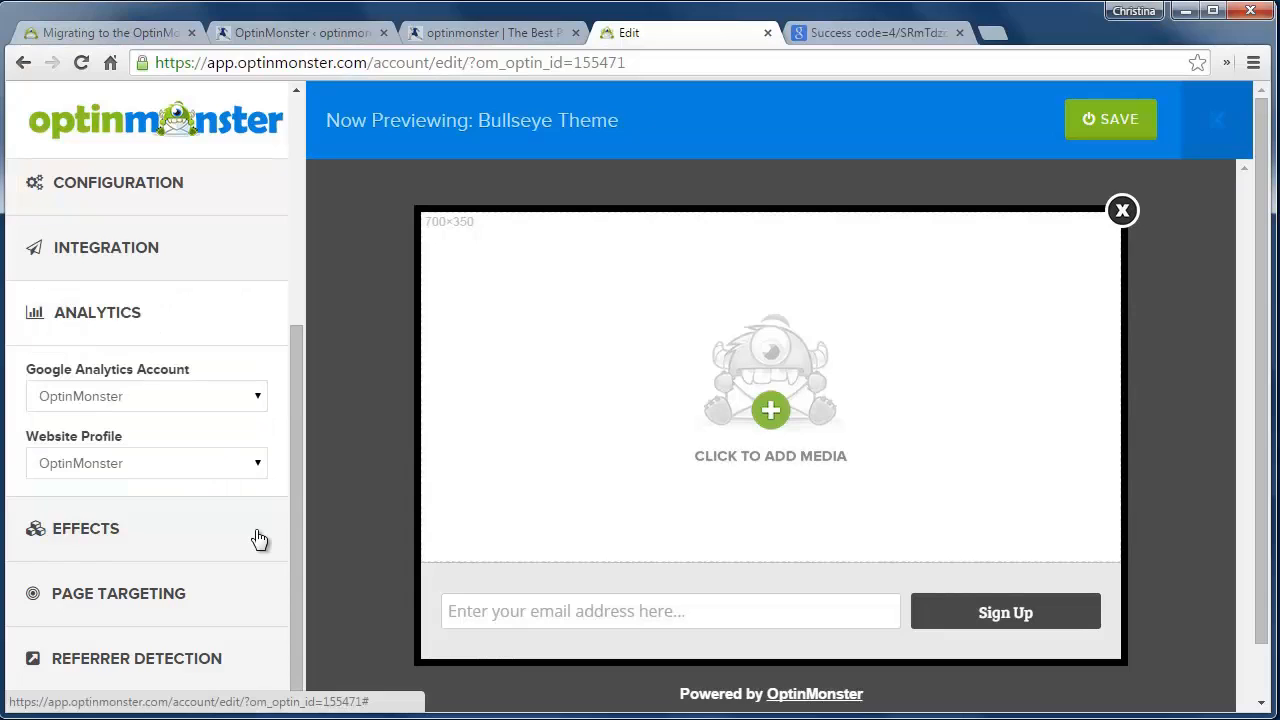
mouse_move(228, 472)
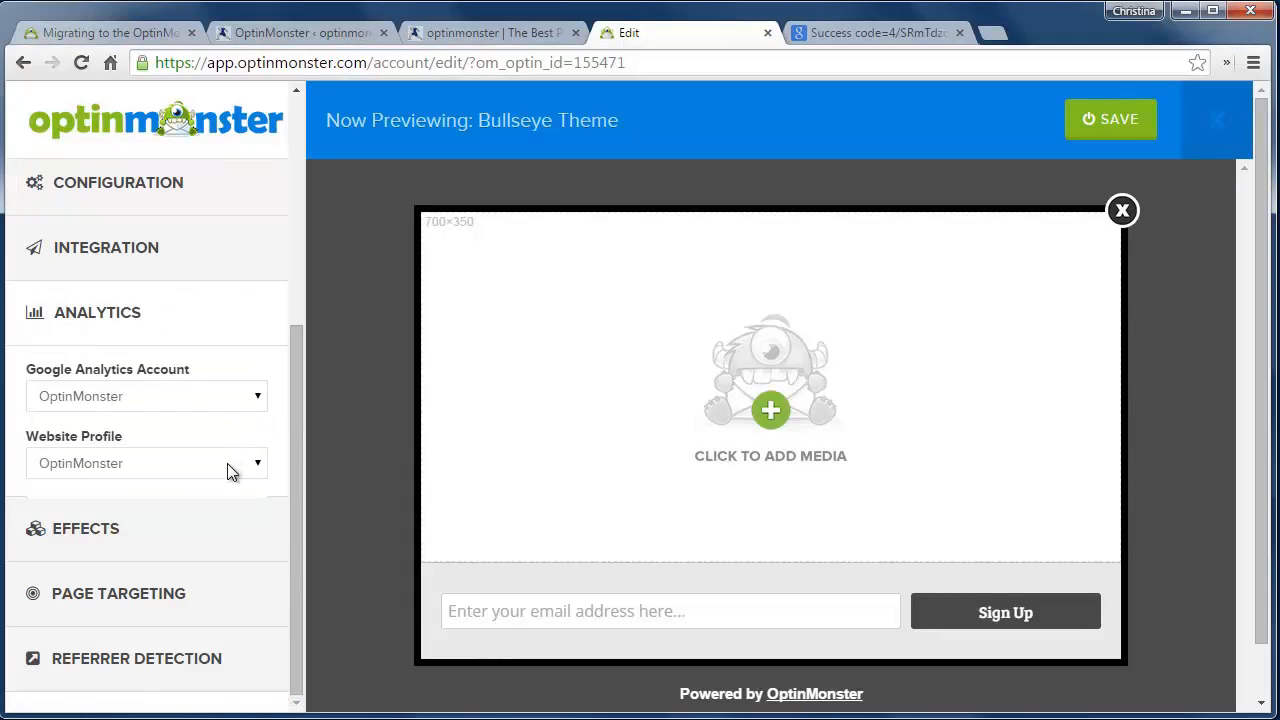
mouse_move(504, 430)
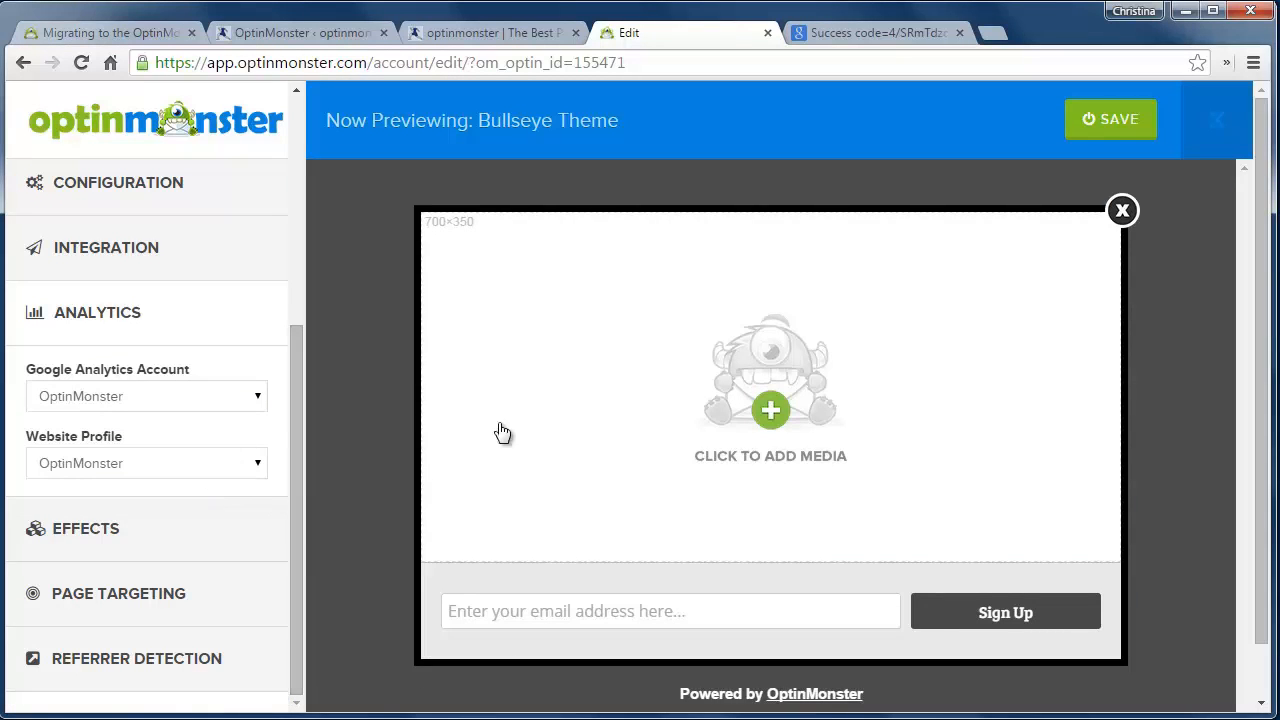
Save the optin and view its 30-day conversion analytics overview with top converting pages.
click(1122, 210)
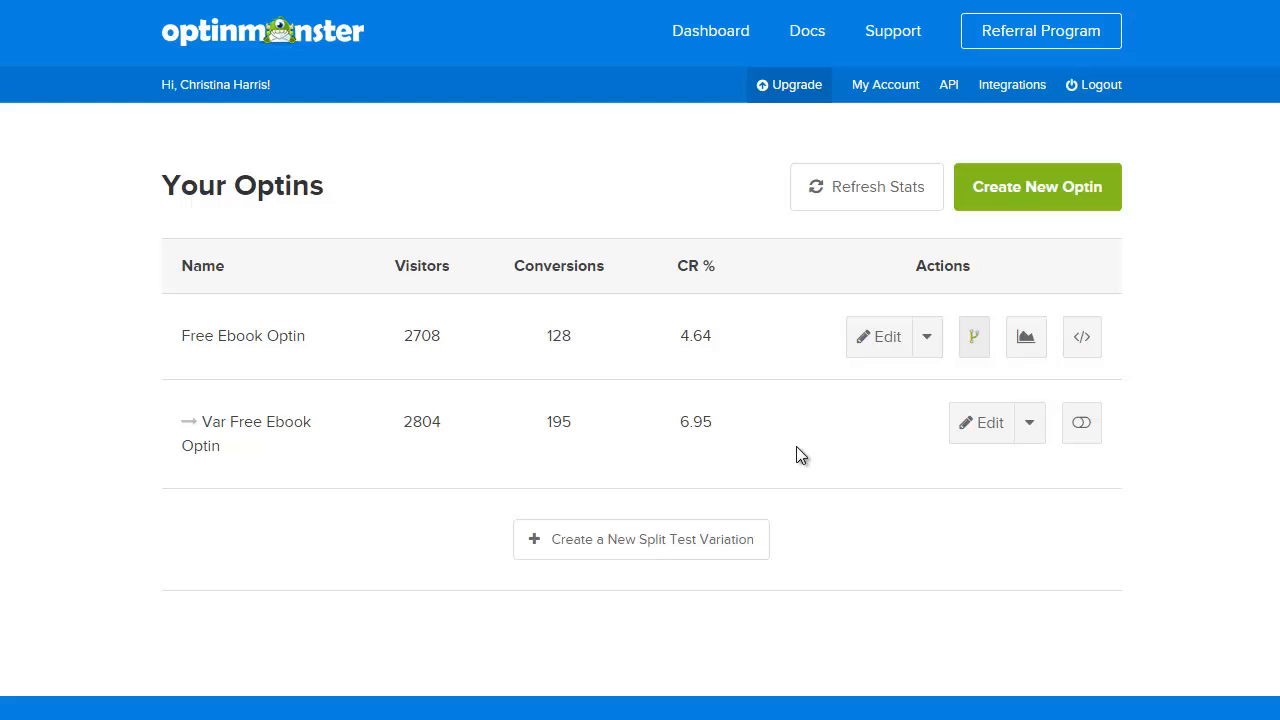
click(1024, 336)
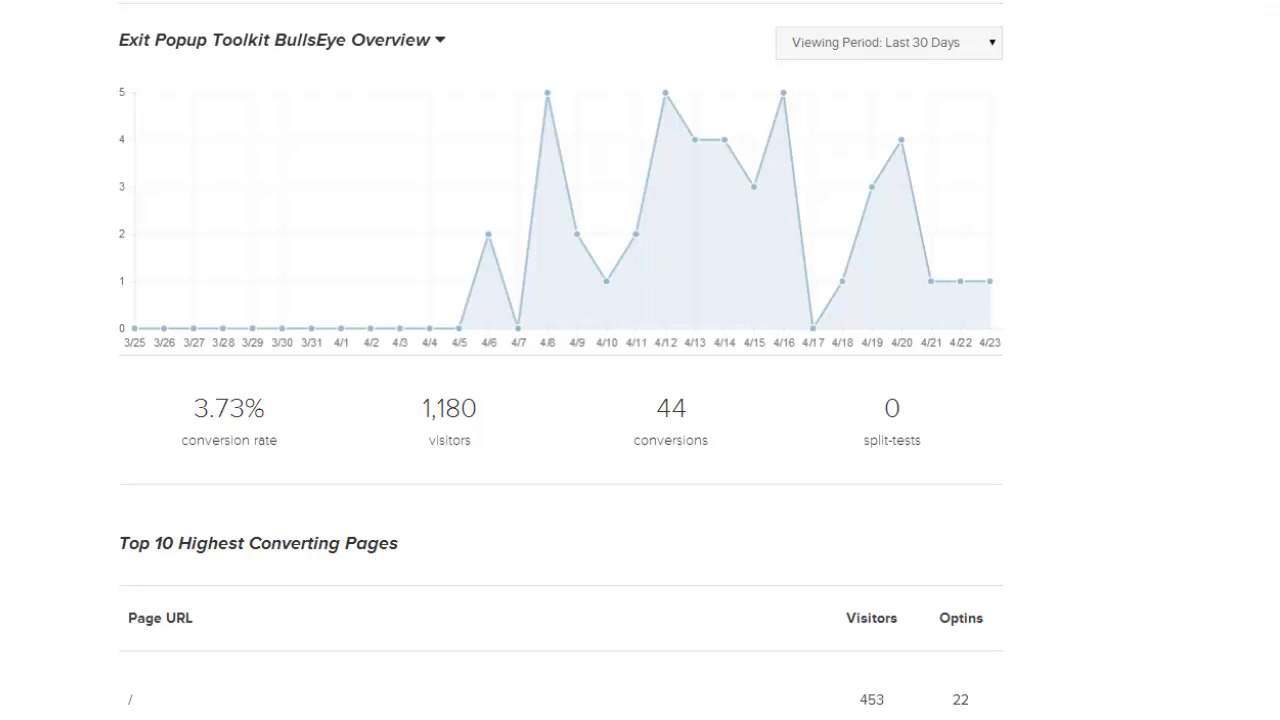